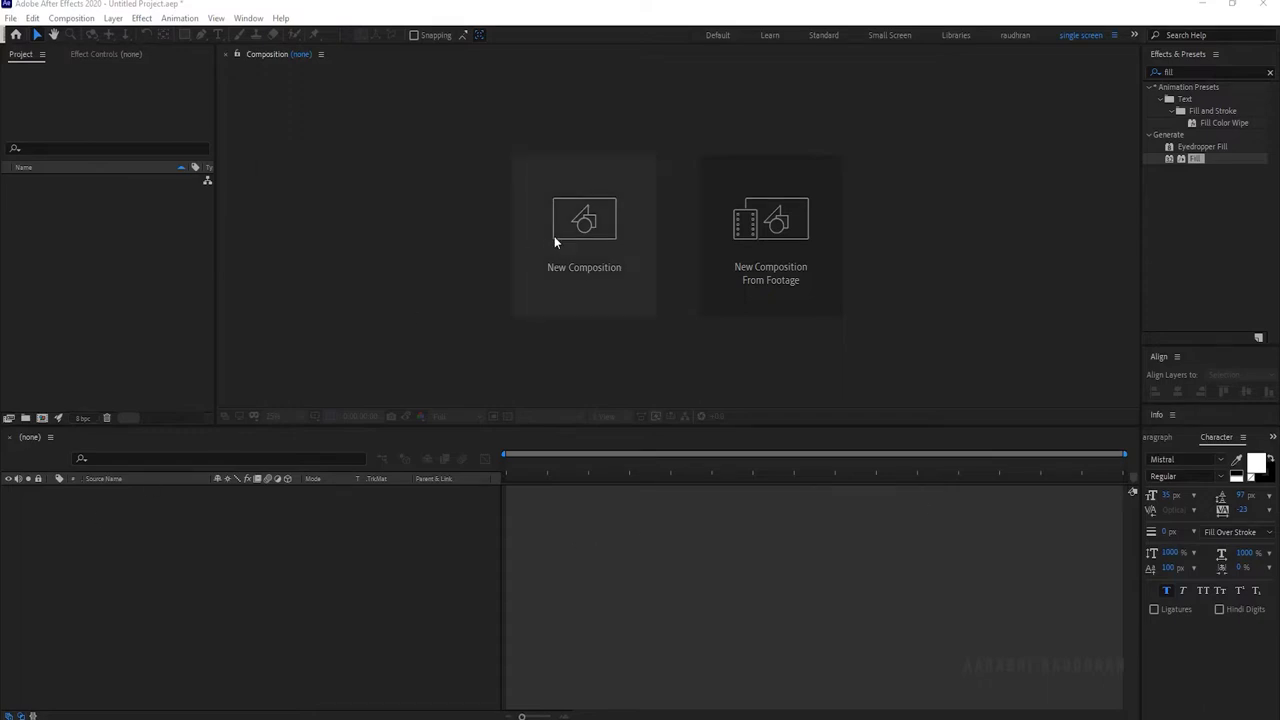
Create a new 1920×1080 composition named 'main'.
left_click(584, 218)
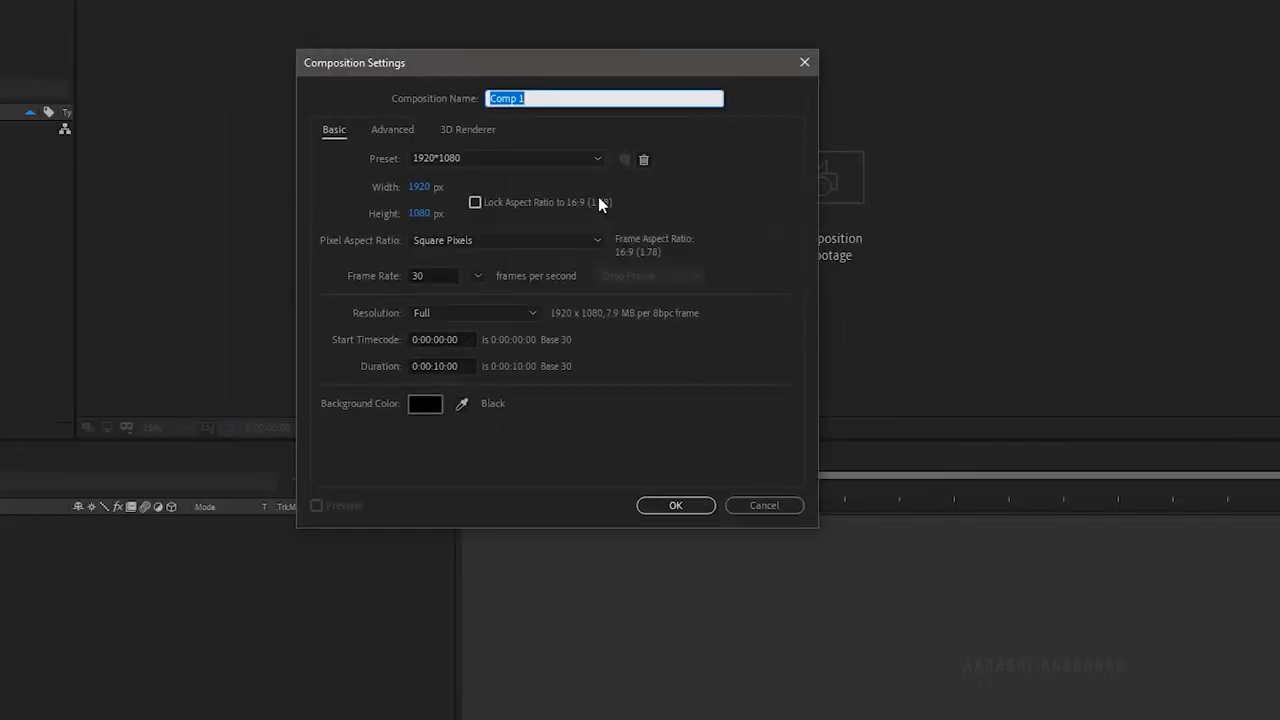
type("main")
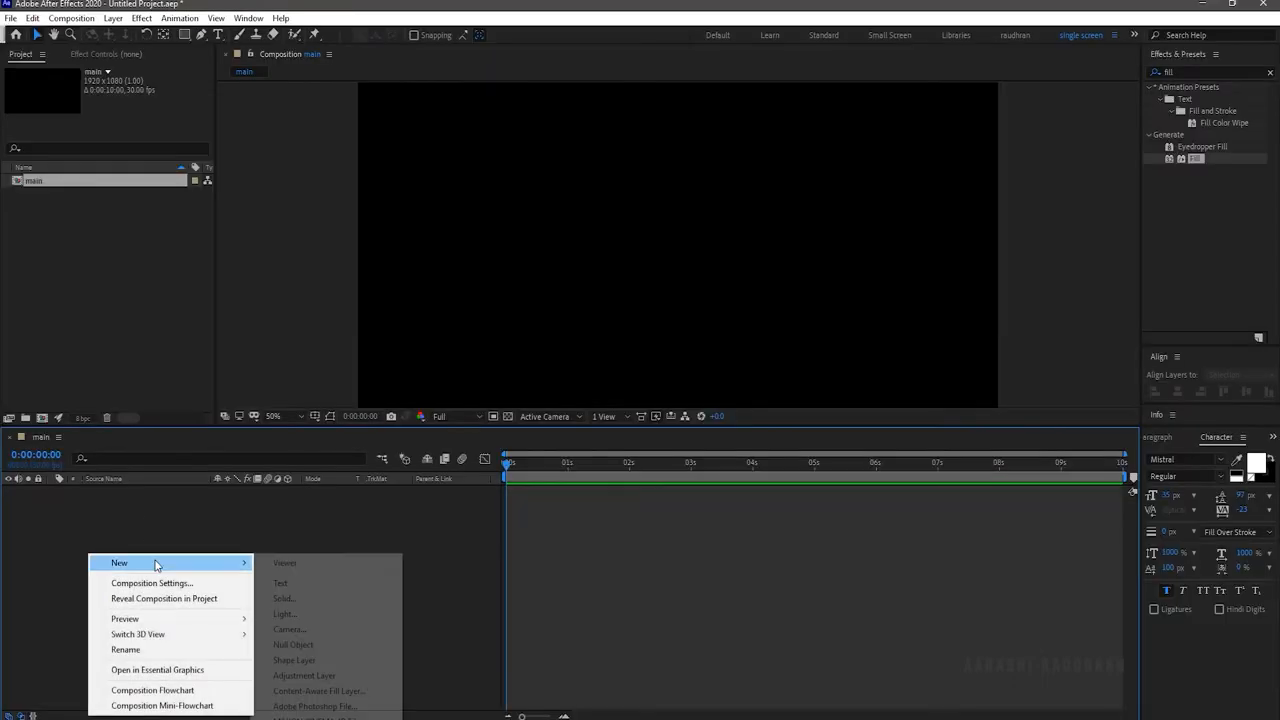
Add a light grey background solid and a white 'Rainbow' text layer centred horizontally.
left_click(284, 598)
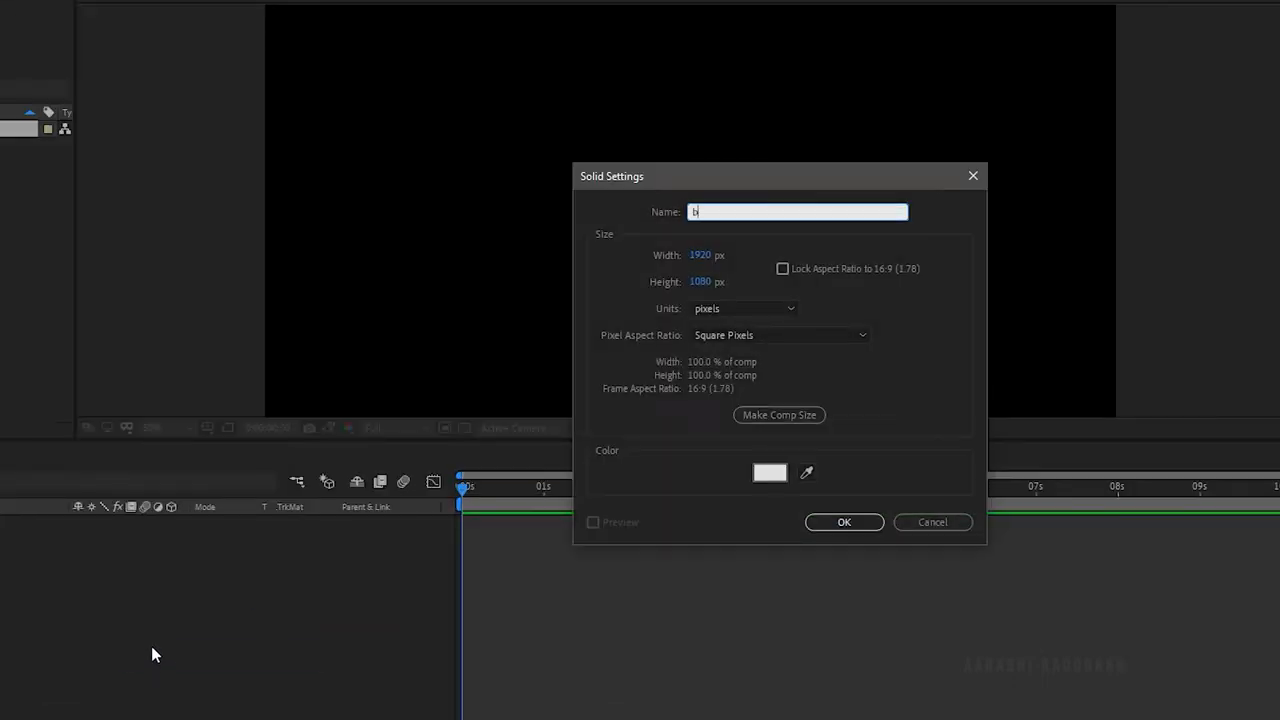
left_click(770, 472)
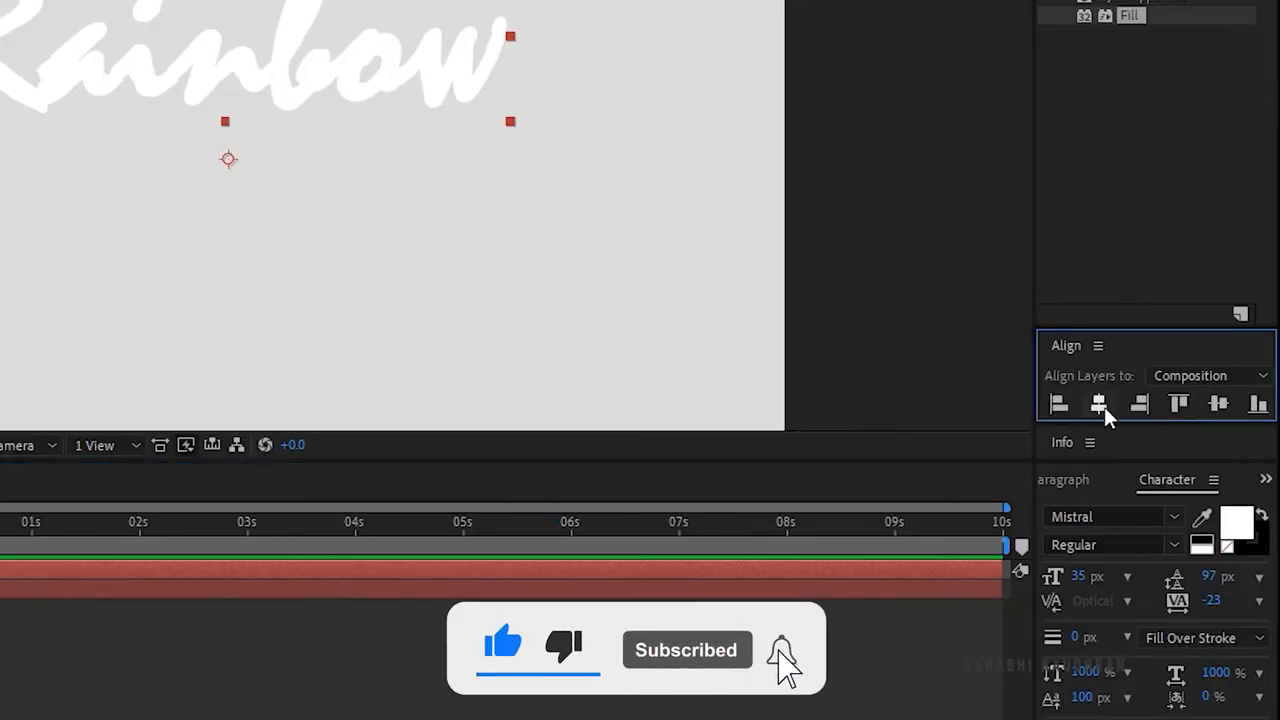
right_click(150, 568)
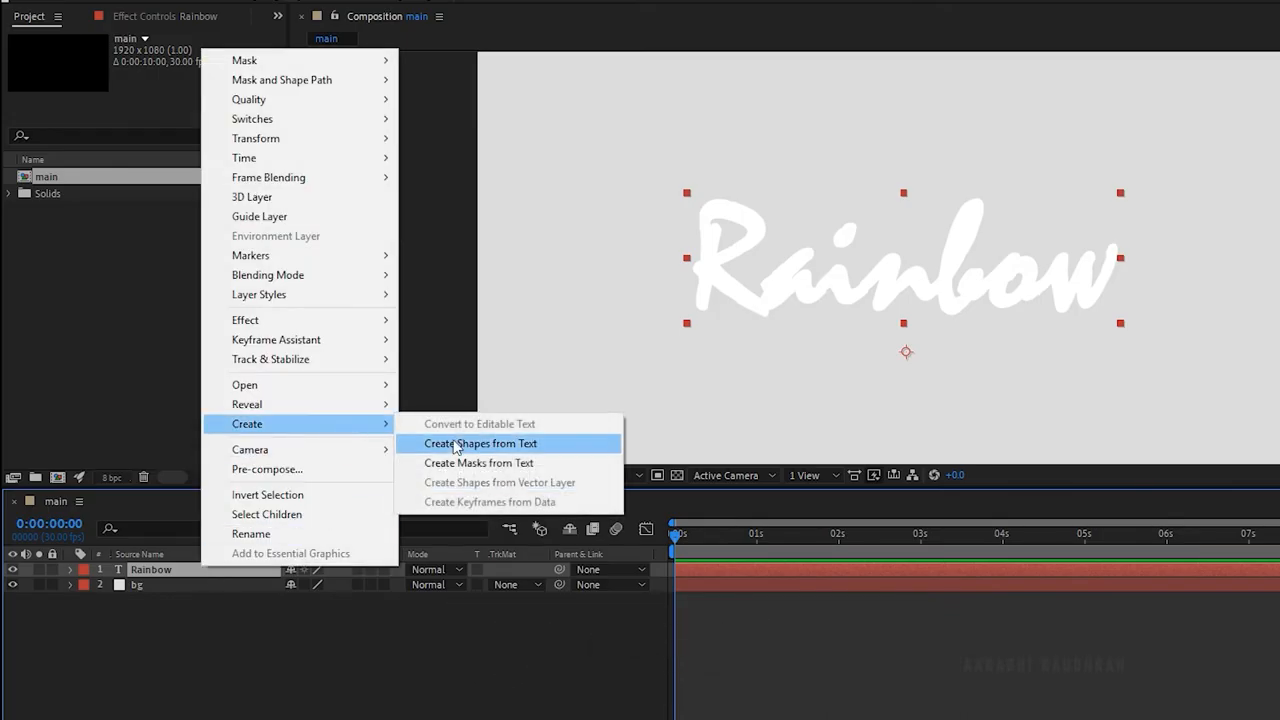
mouse_move(488, 462)
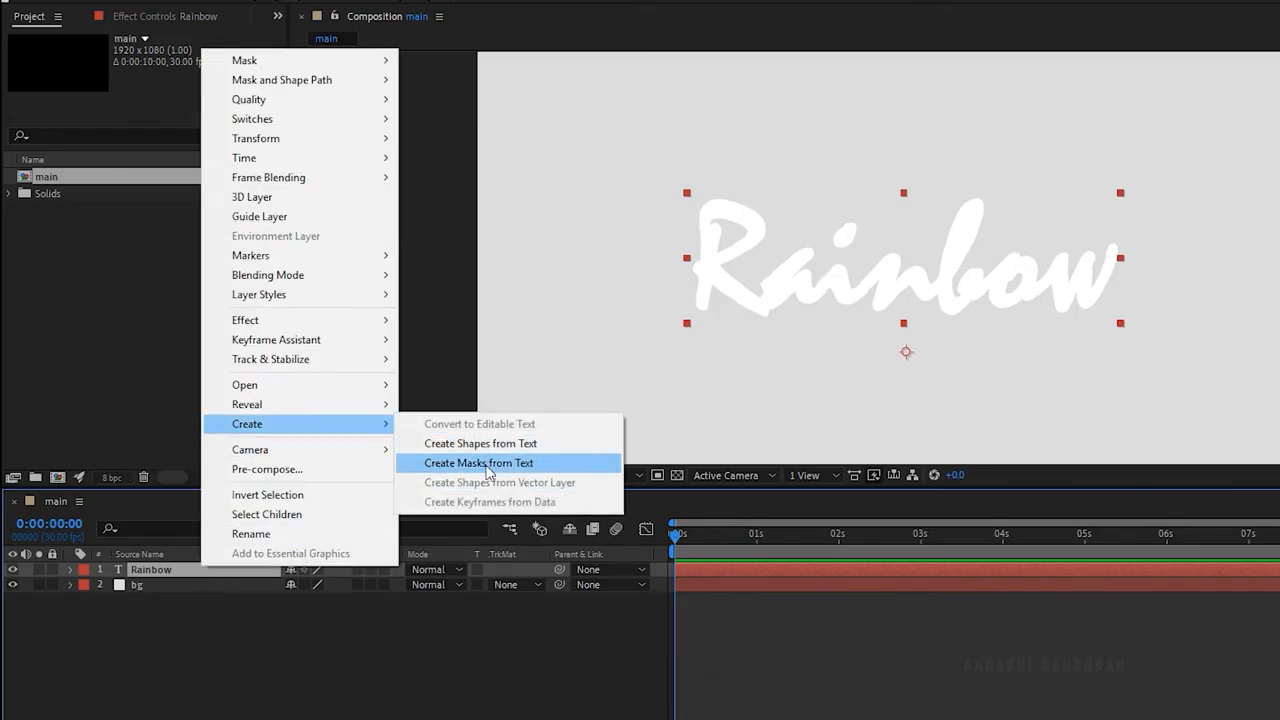
Apply a Stroke effect to the Rainbow Outlines layer with red colour and a much thicker brush.
type("fill")
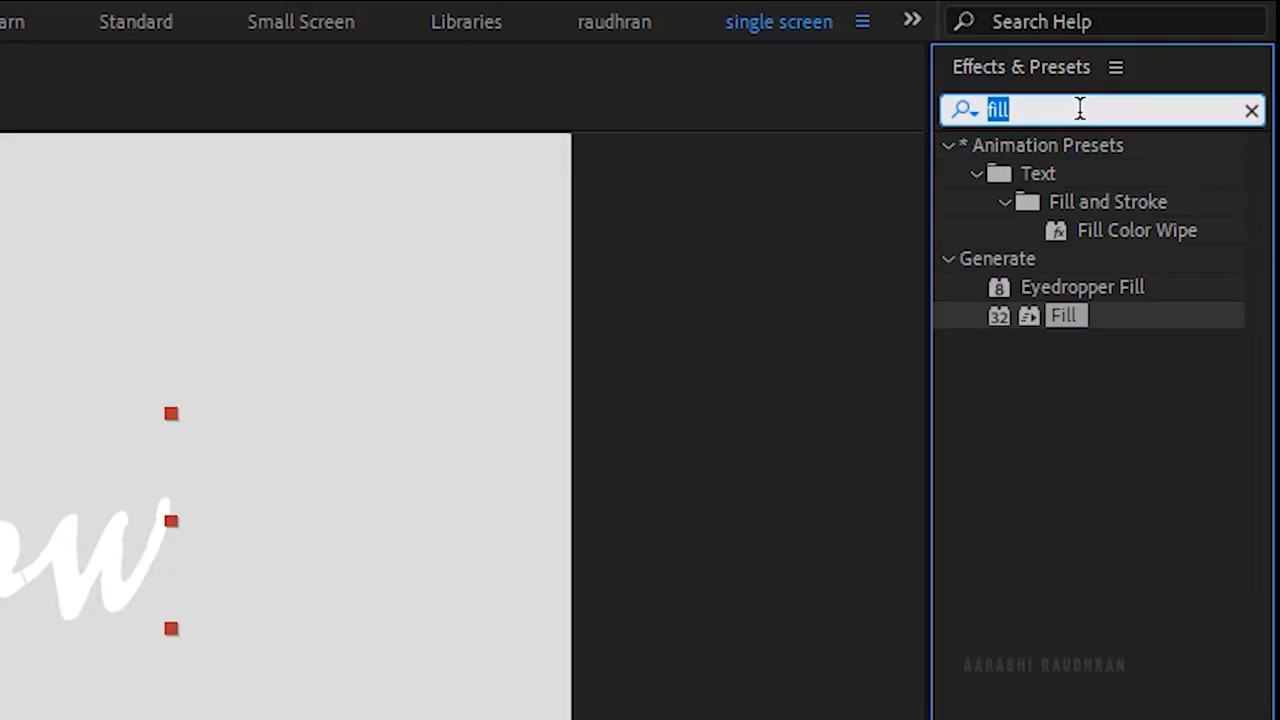
type("strok")
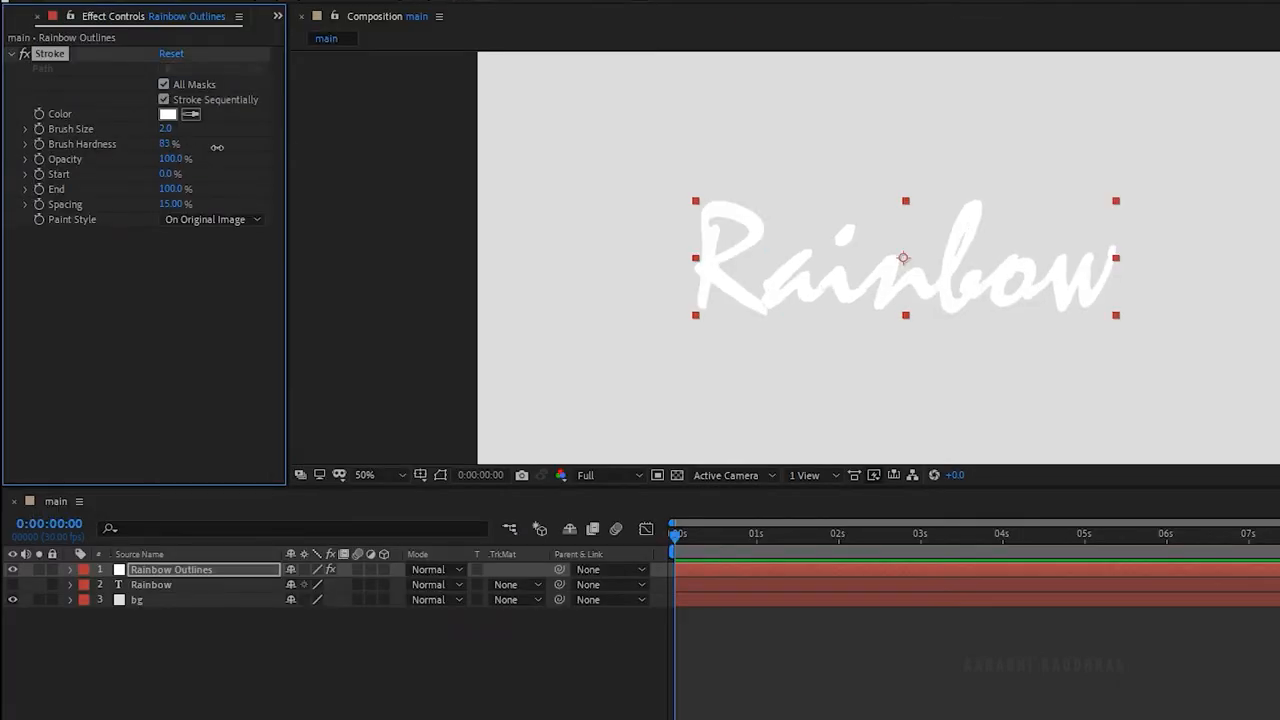
left_click(168, 114)
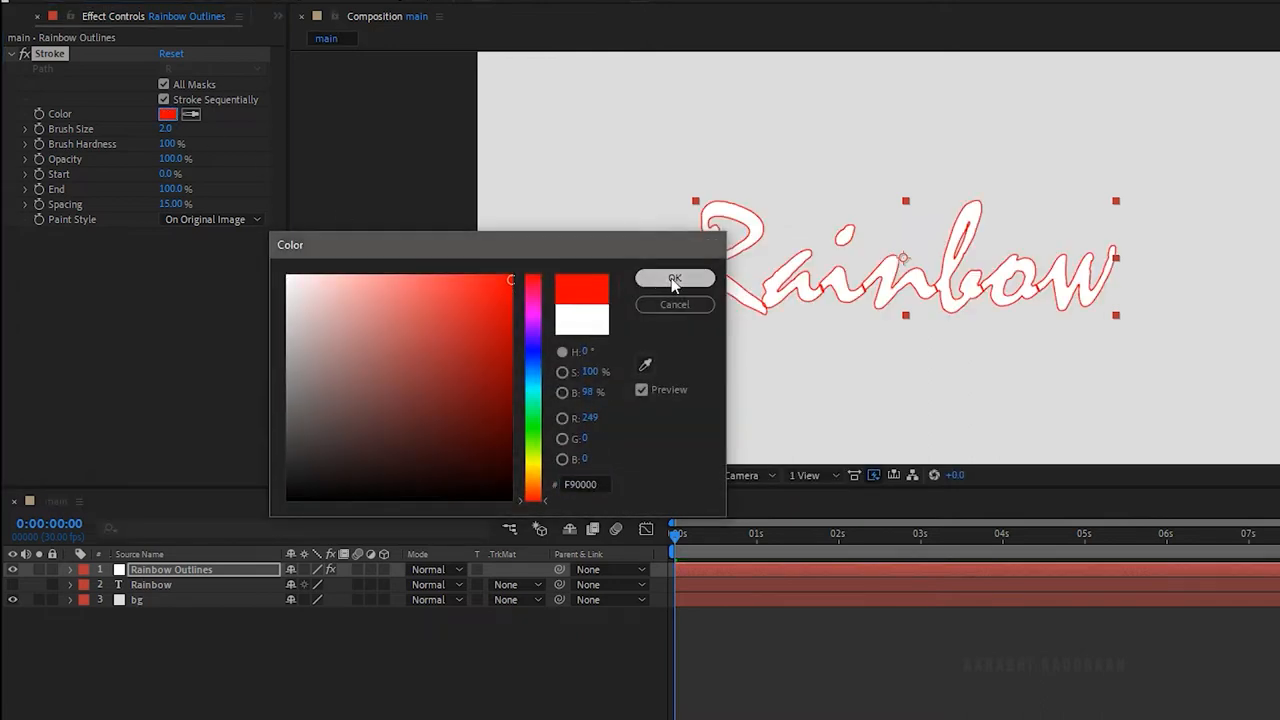
left_click(674, 278)
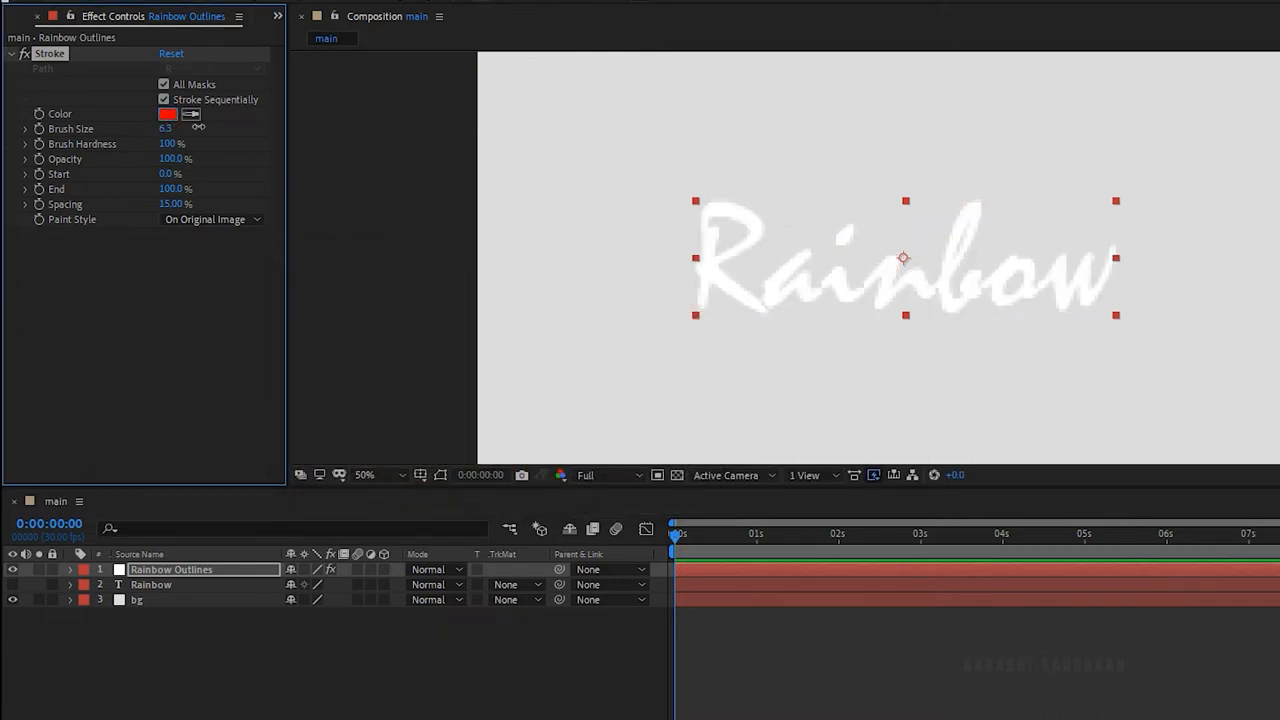
left_click_drag(166, 128, 200, 128)
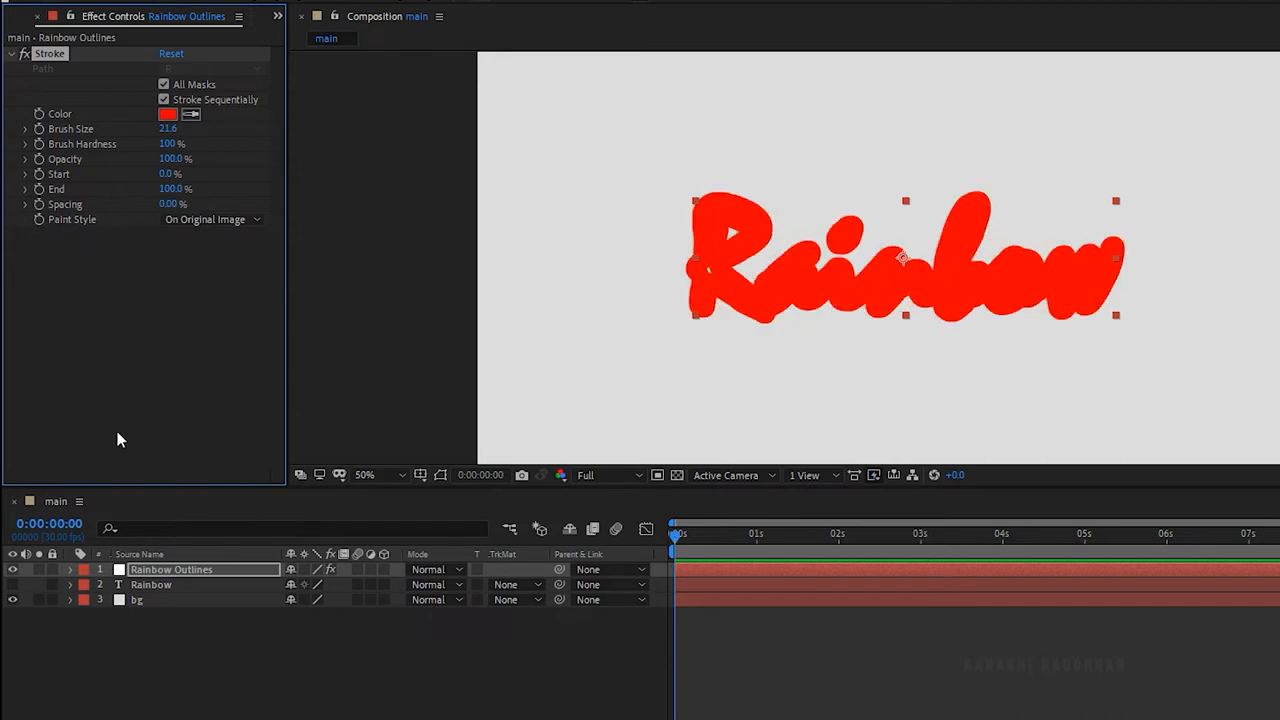
Set the stroke's Paint Style to Reveal Original Image.
left_click(210, 218)
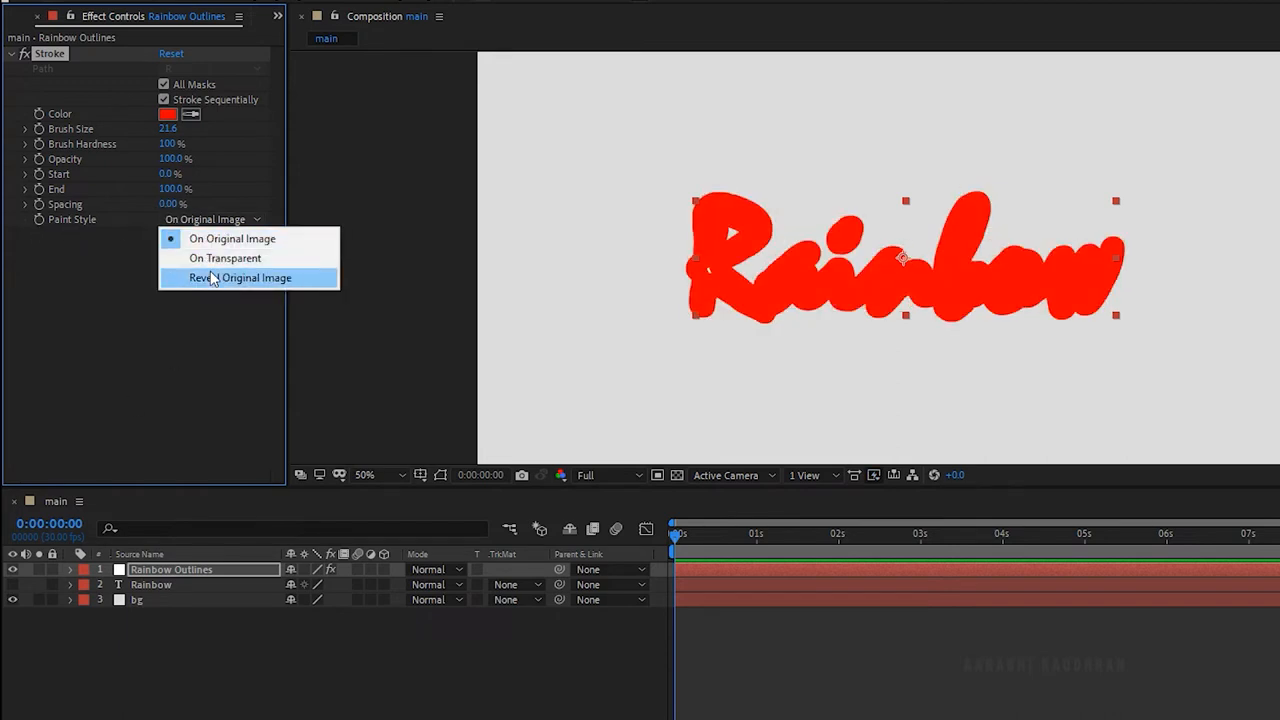
left_click(238, 276)
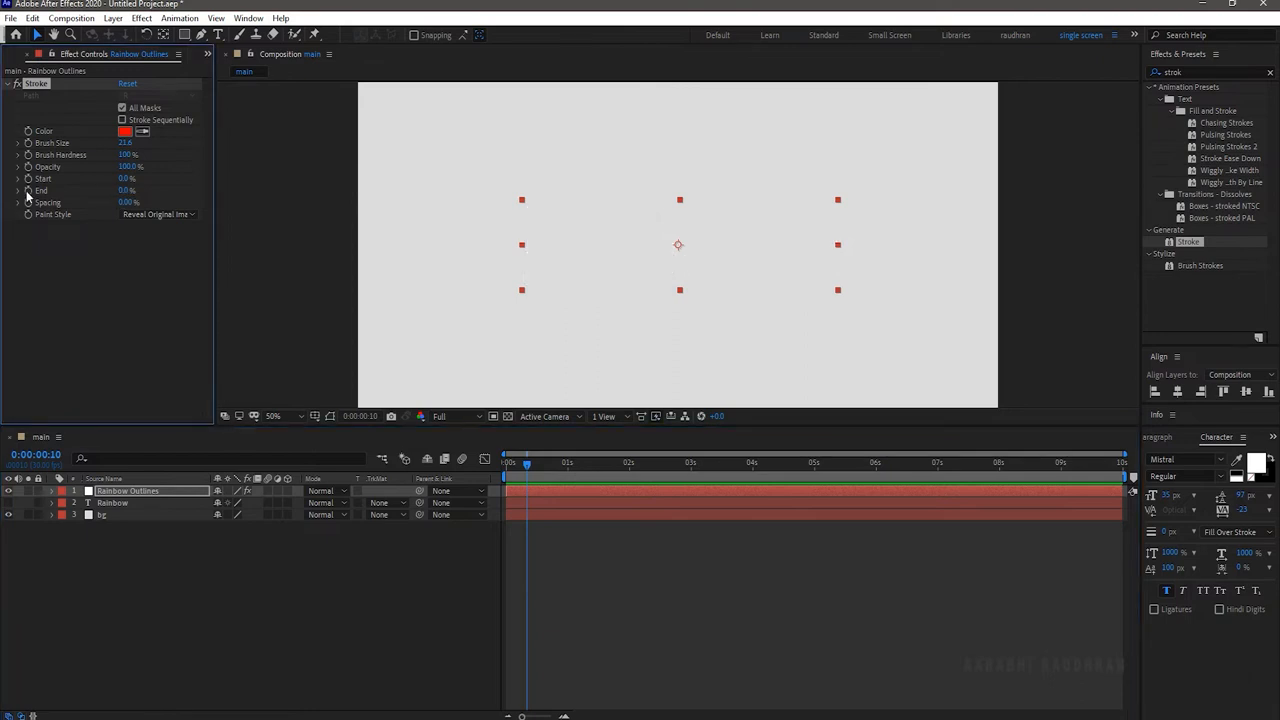
mouse_move(644, 476)
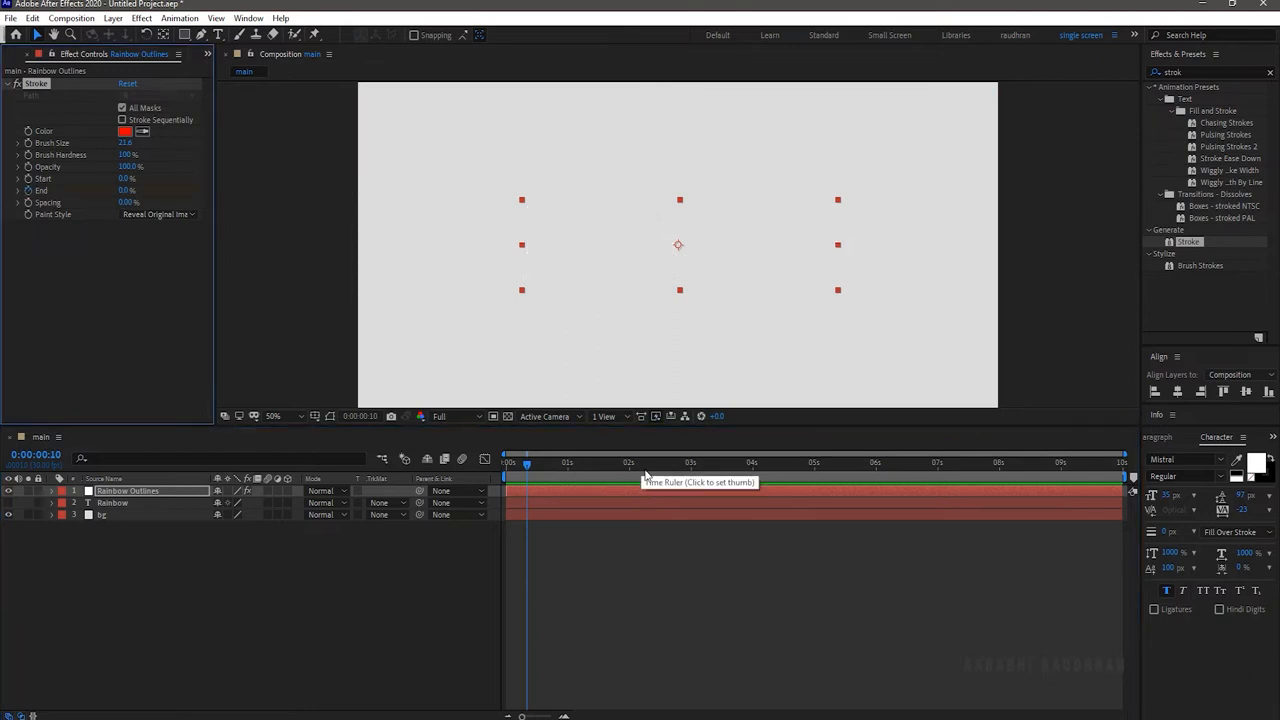
Keyframe Stroke End from 0% to 100% over the first 3 seconds, then search for Fill.
left_click(690, 462)
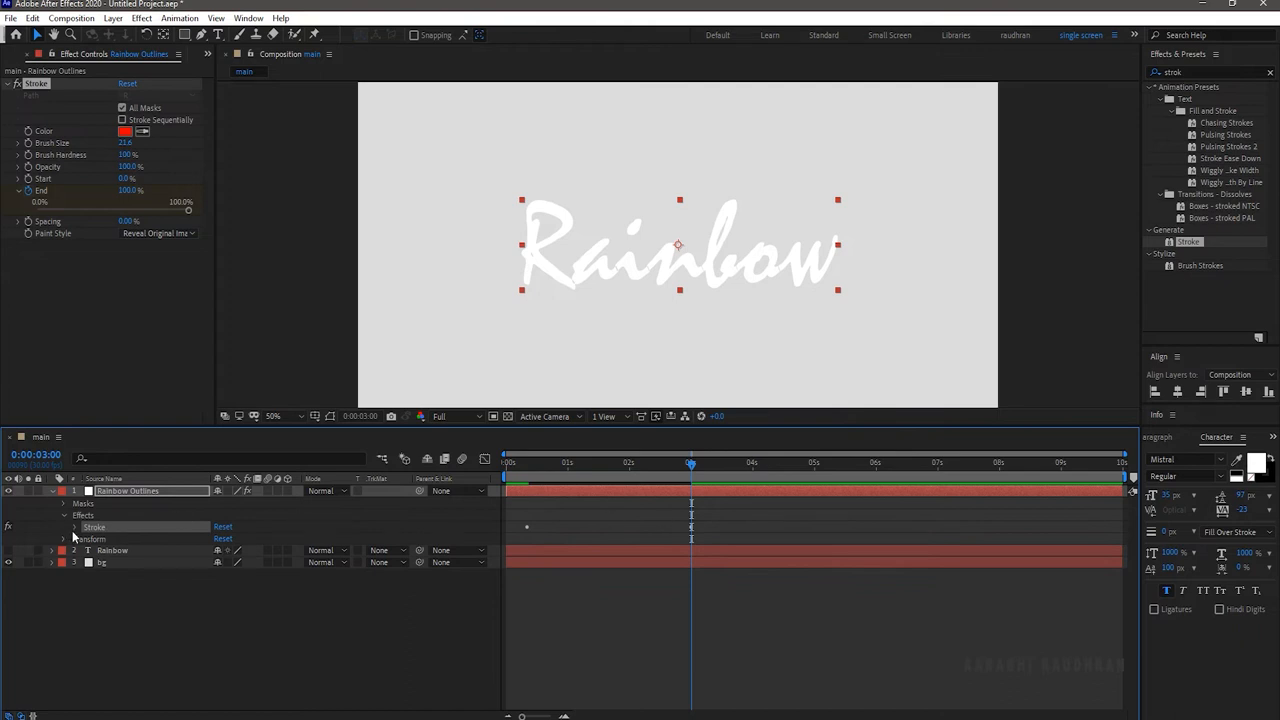
left_click(76, 528)
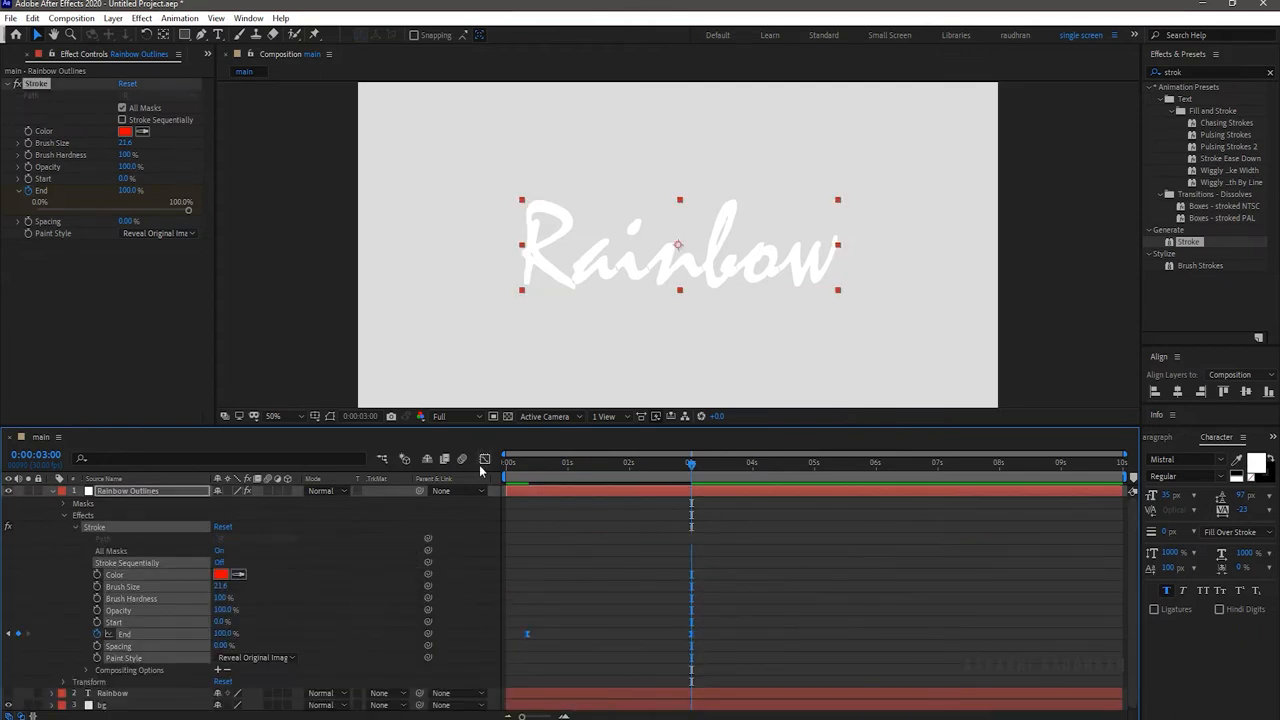
left_click(484, 458)
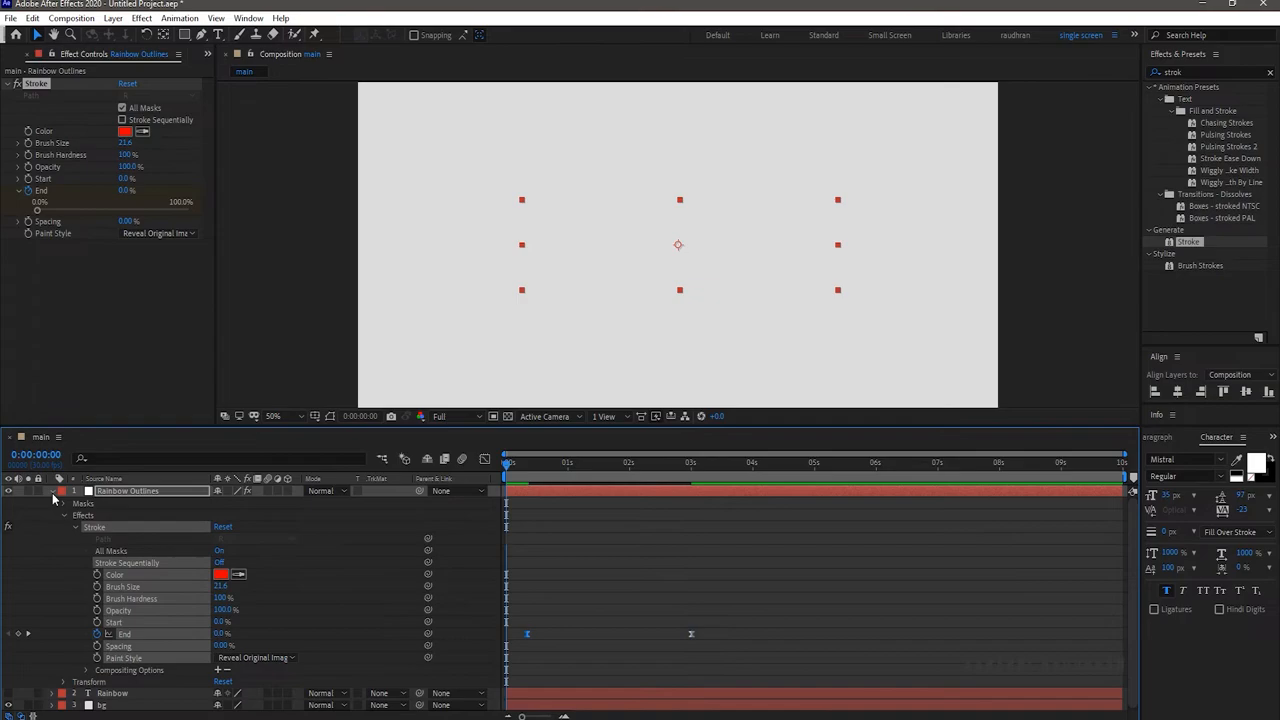
type("fl")
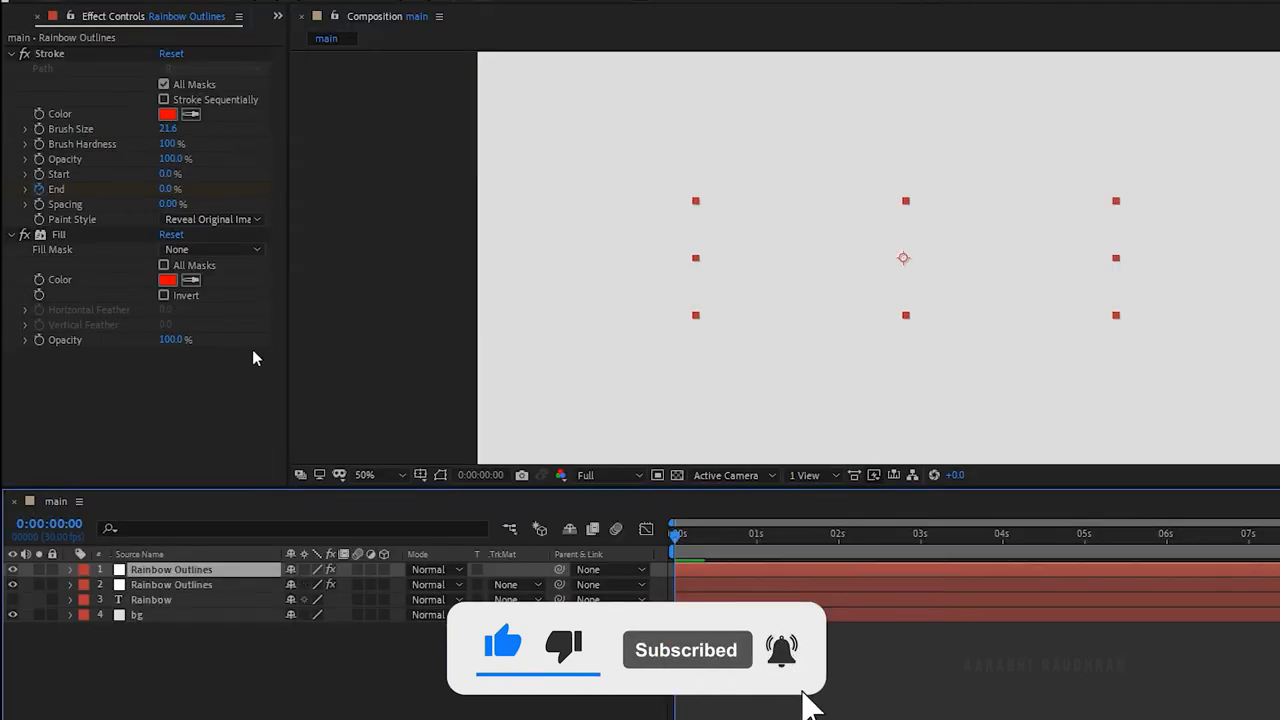
Recolour the duplicated outline layers' Fill effects to red, blue and teal.
left_click(168, 280)
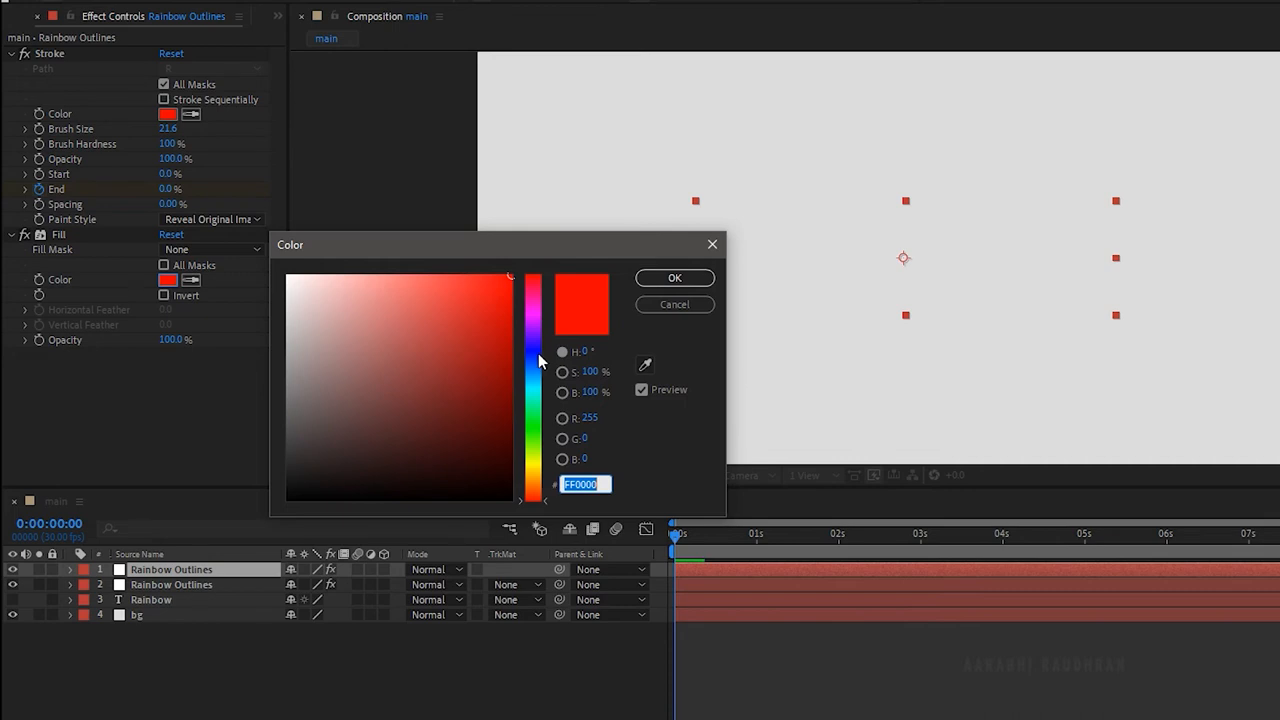
mouse_move(536, 358)
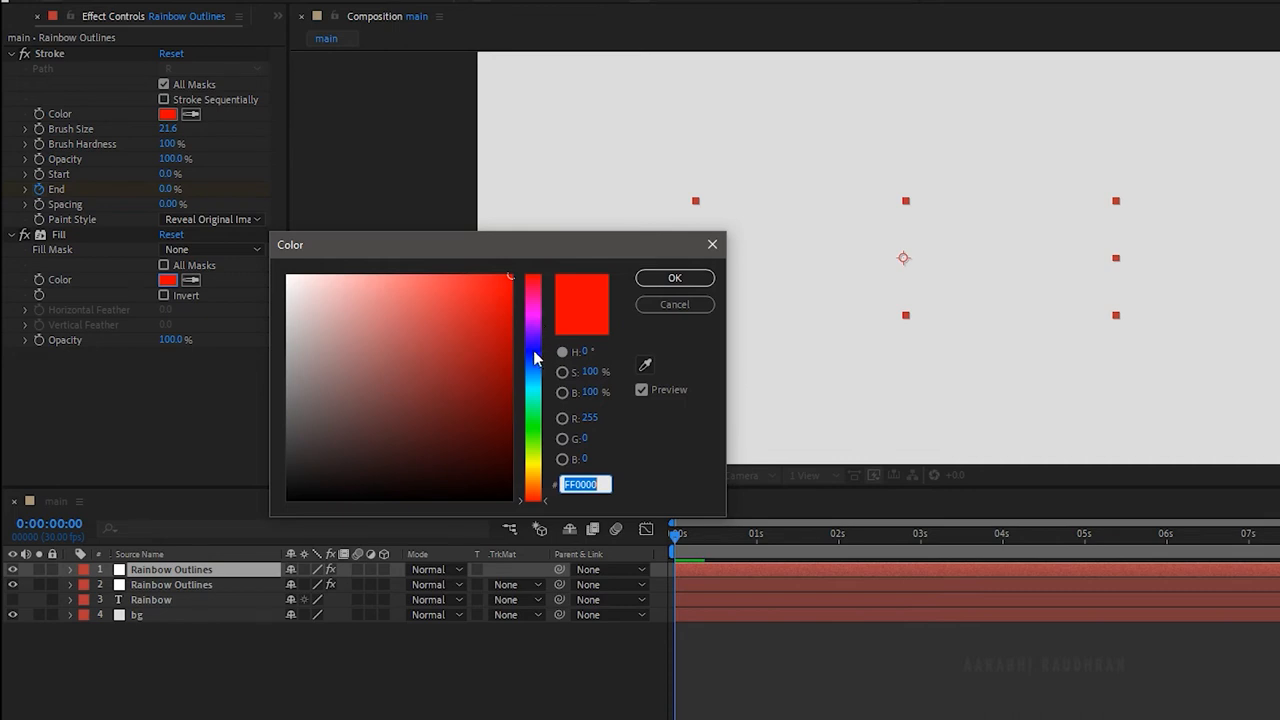
left_click(674, 278)
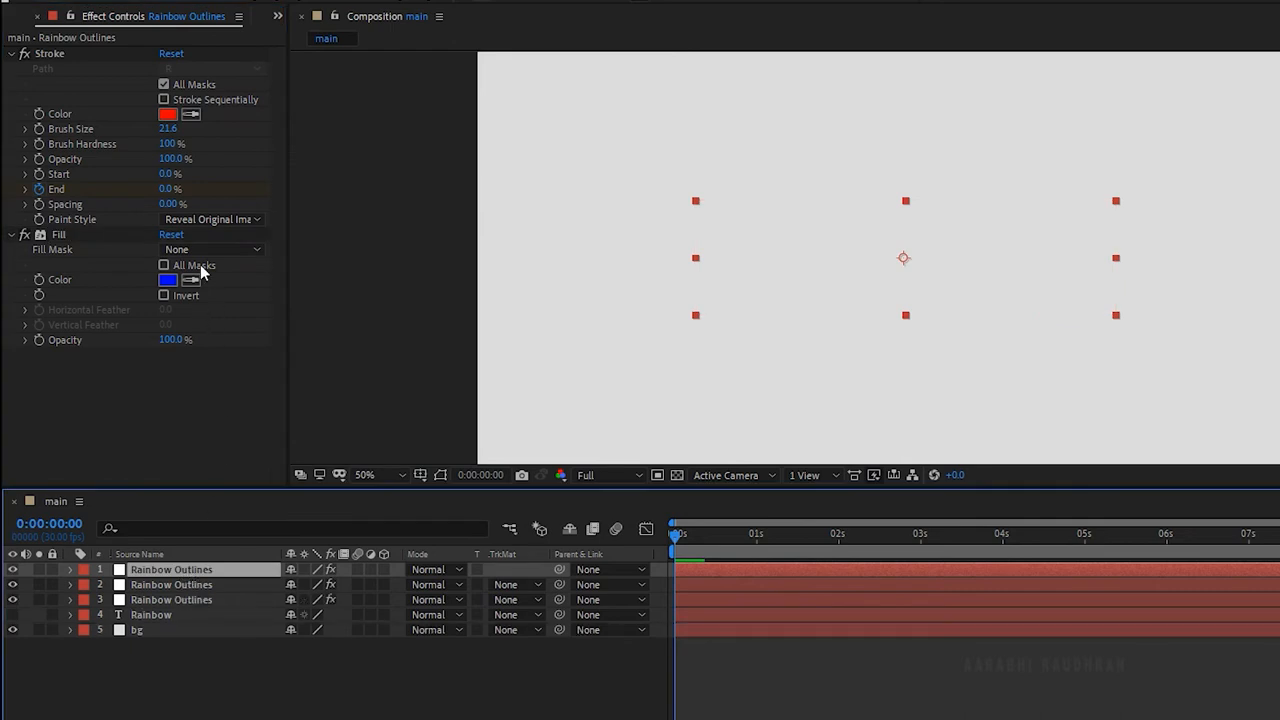
left_click(168, 280)
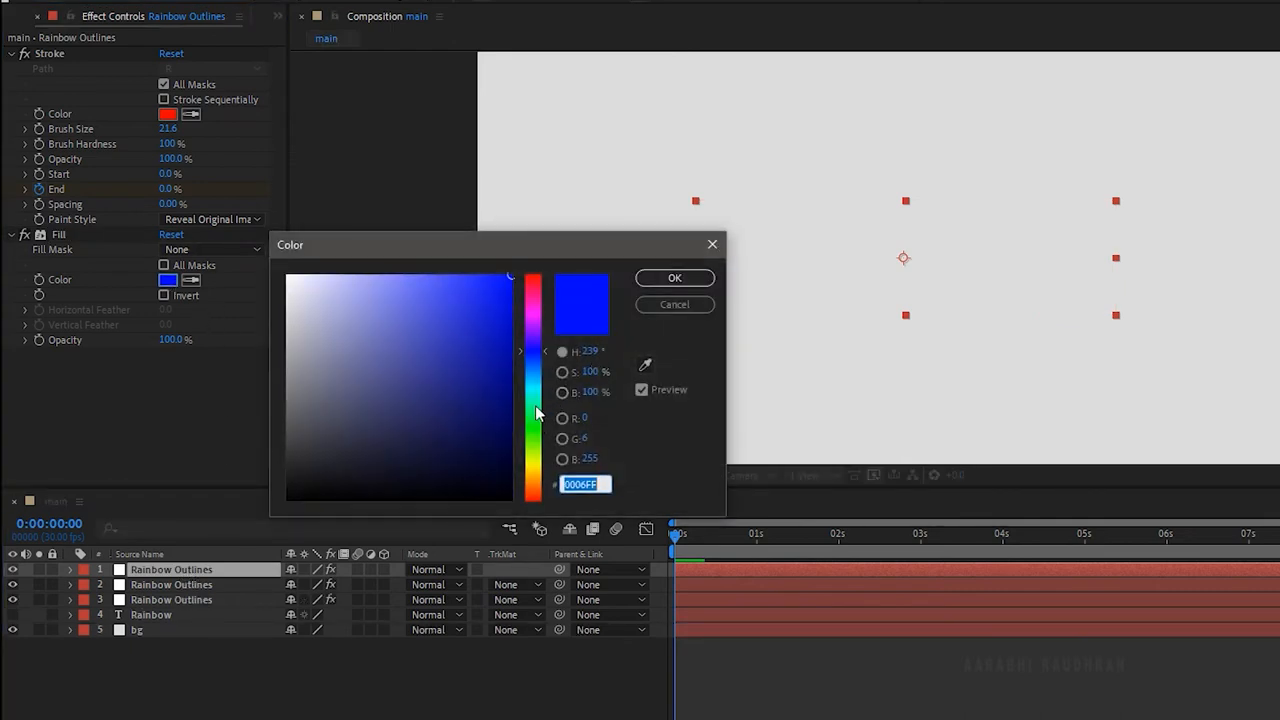
left_click(674, 276)
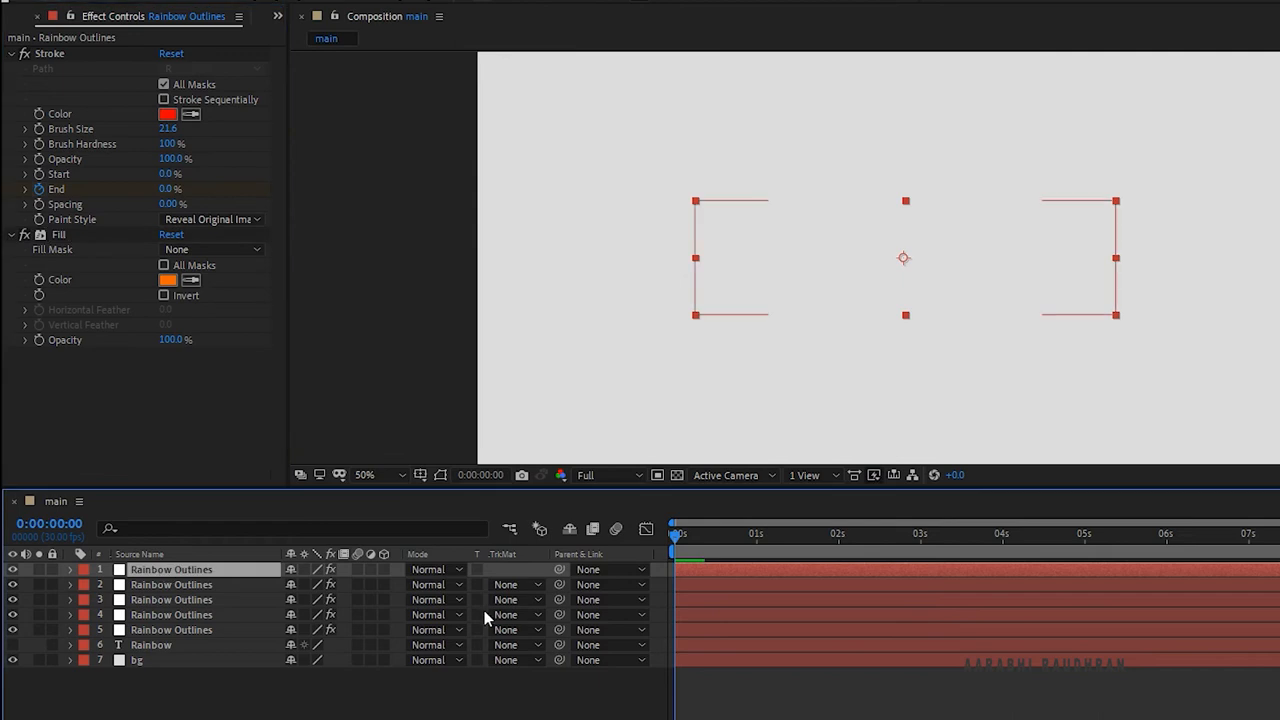
left_click(168, 280)
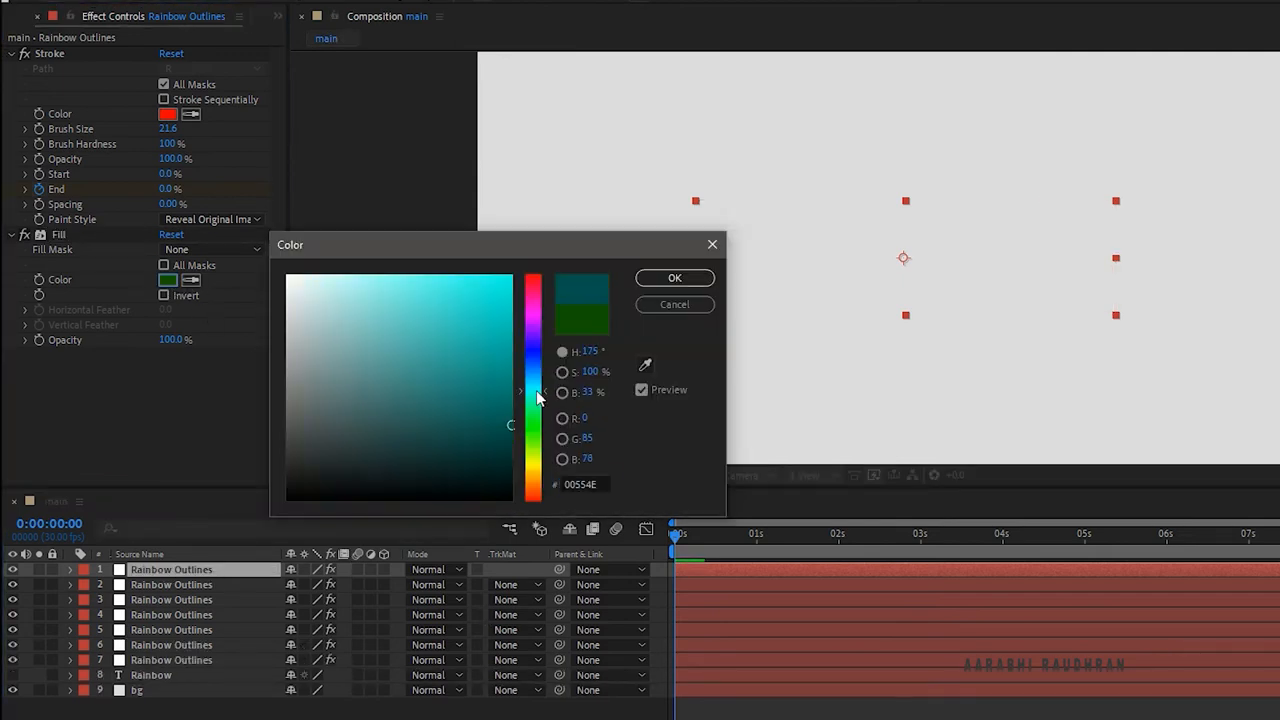
left_click(412, 364)
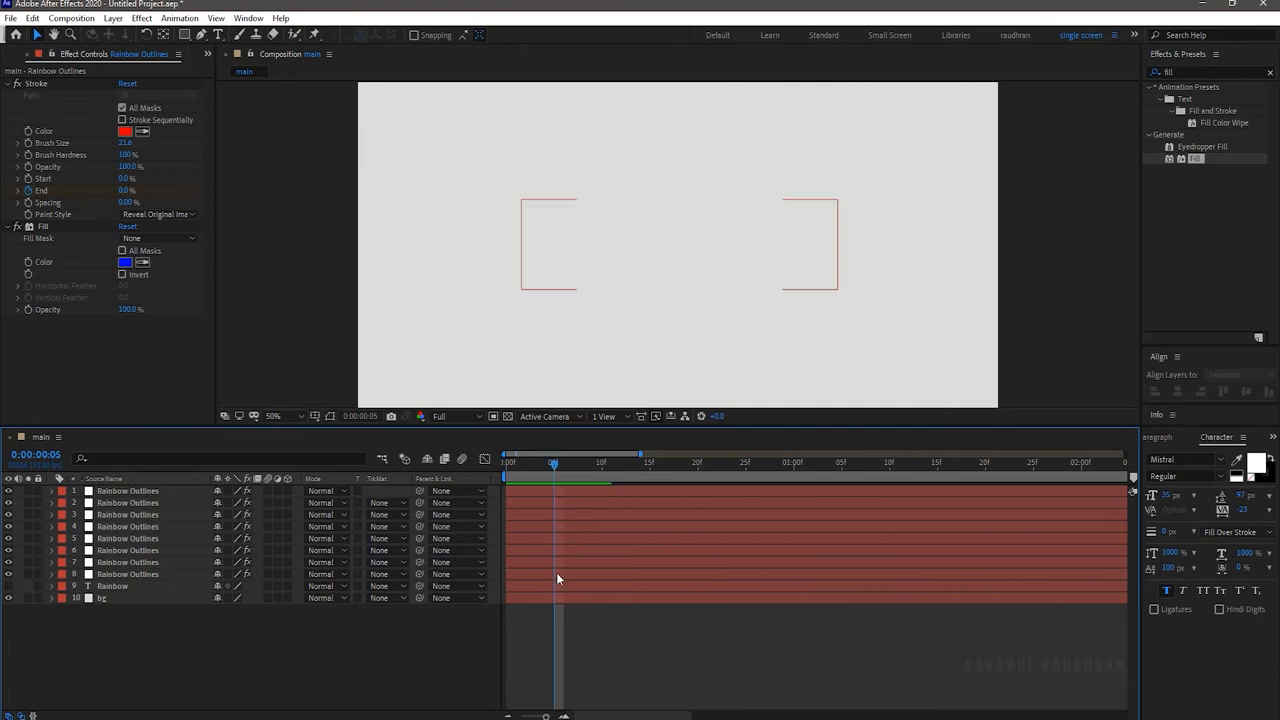
Shift the Rainbow Outlines layer bars so each copy starts a few frames later.
left_click(128, 562)
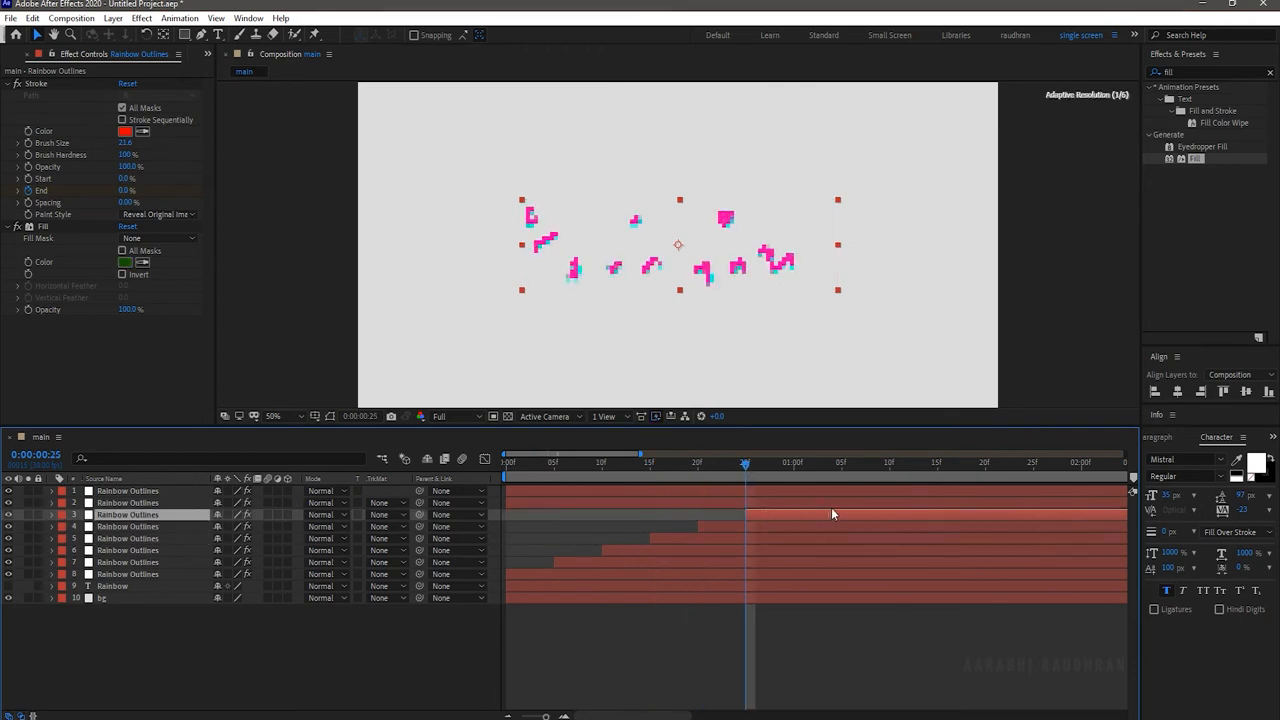
left_click(792, 462)
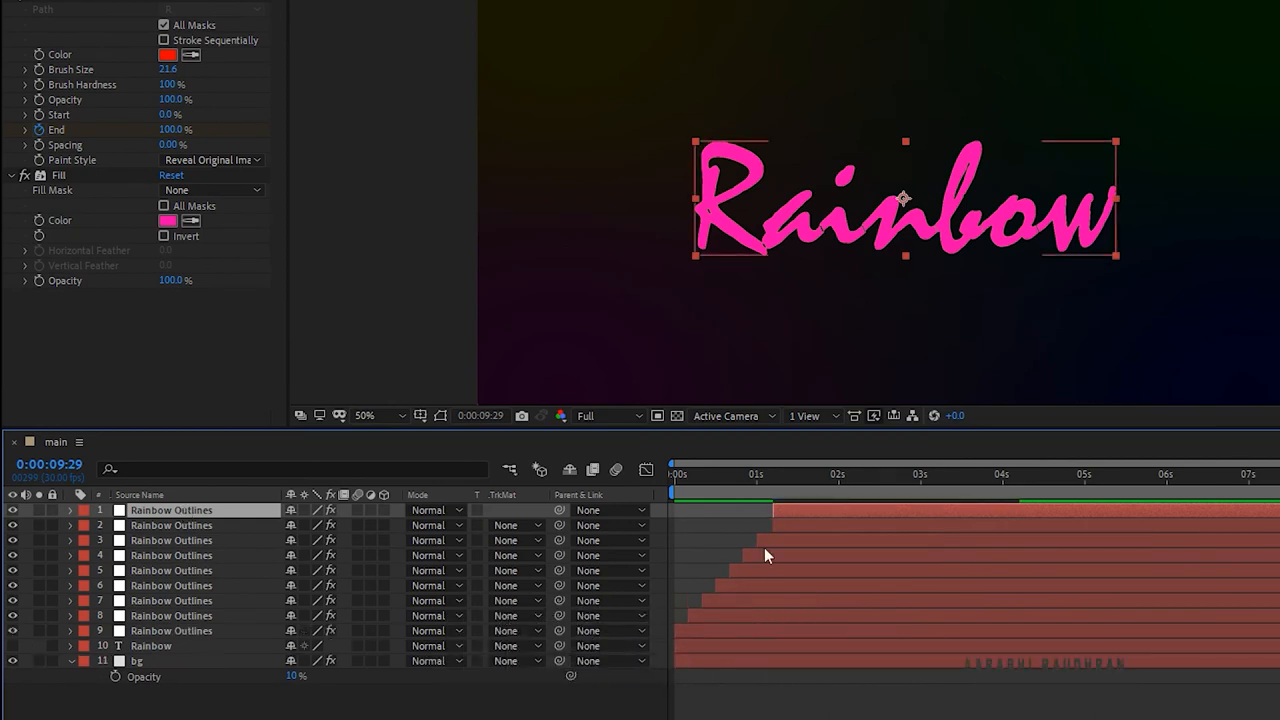
Scrub to an early moment and pick a pink Fill colour for the top outline layer.
left_click(780, 474)
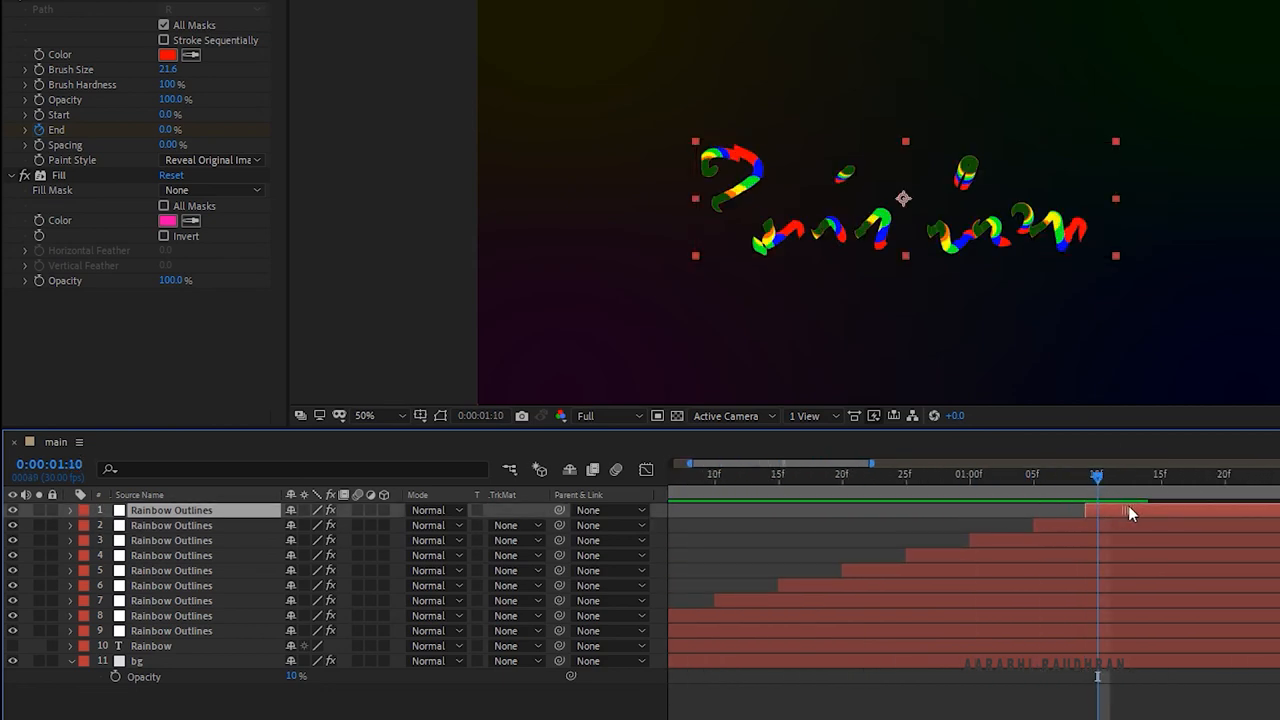
left_click(168, 220)
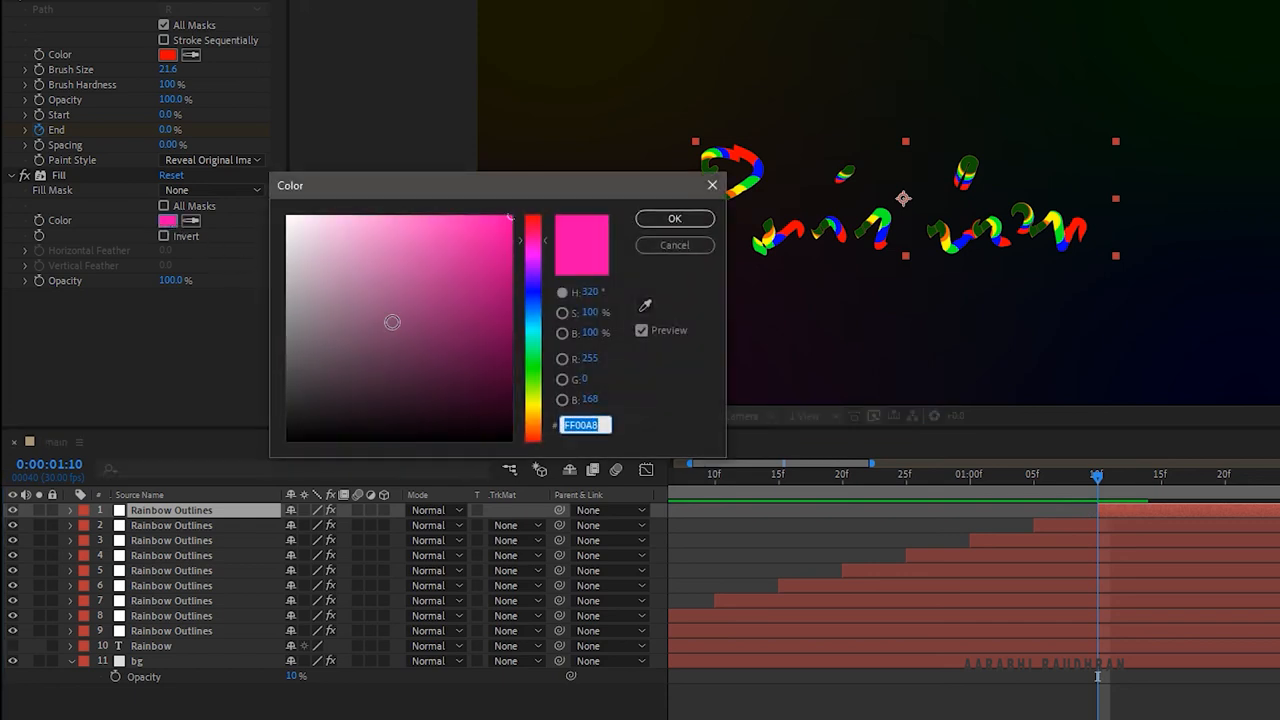